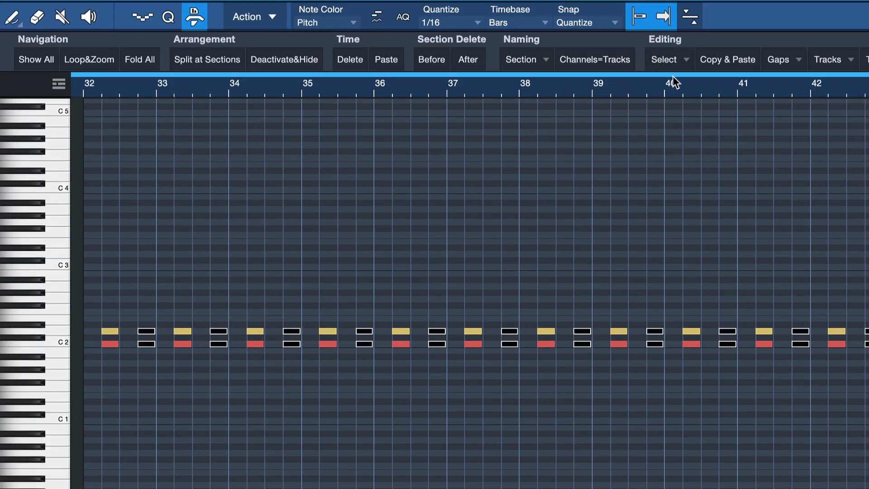
Show the Select Notes Every 2nd/3rd/5th macros from the Editing group's Select dropdown
left_click(668, 60)
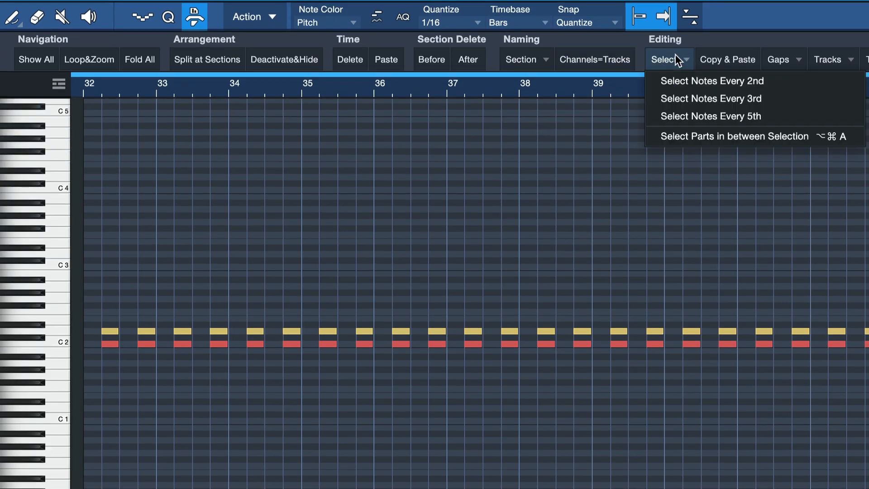